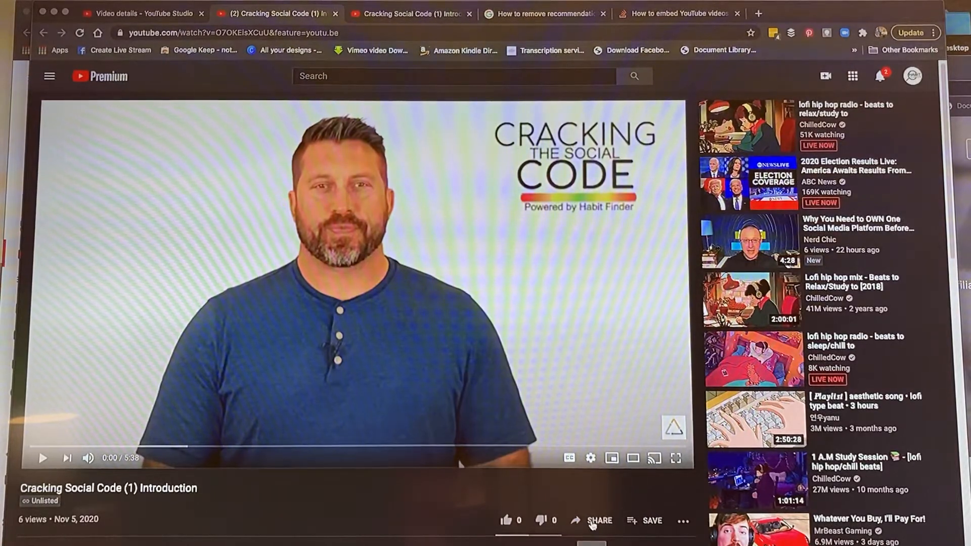
Open the Share dialog for the Cracking Social Code introduction video and choose Embed.
left_click(598, 521)
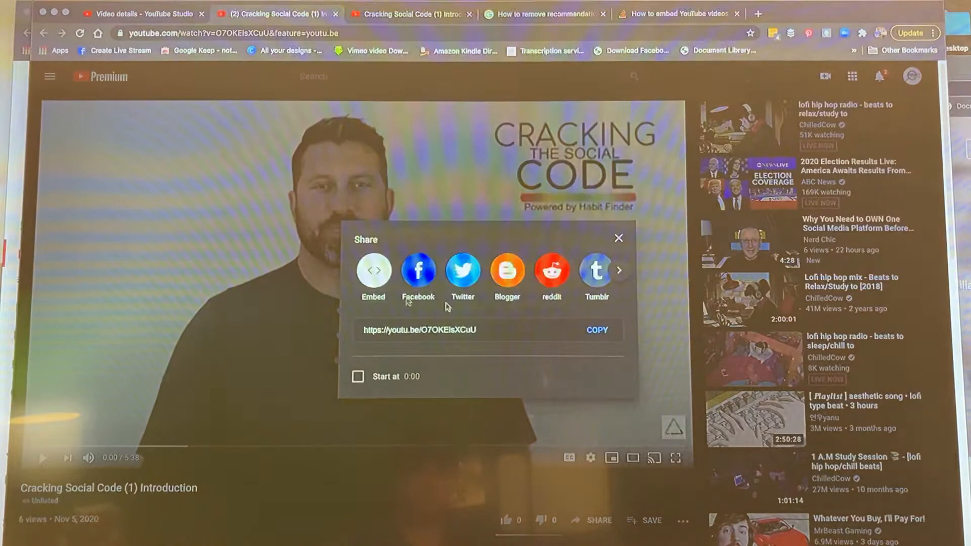
left_click(372, 271)
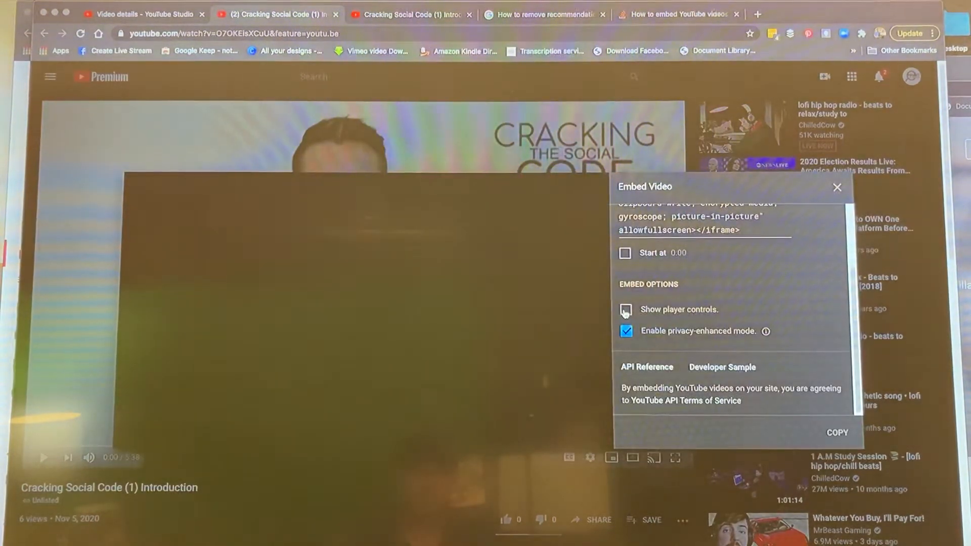
Hide player controls and enable privacy-enhanced mode so the code uses youtube-nocookie.com with controls=0.
left_click(625, 310)
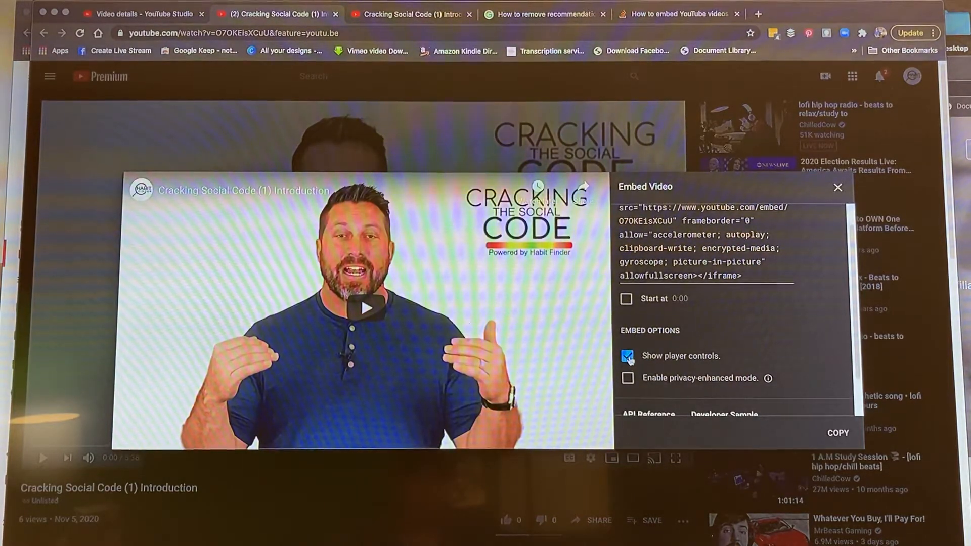
left_click(627, 355)
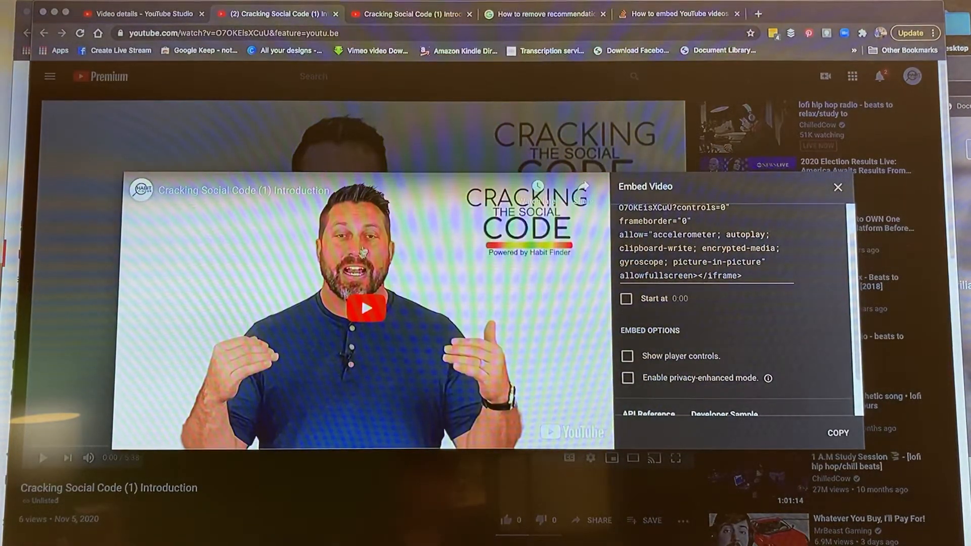
left_click(626, 377)
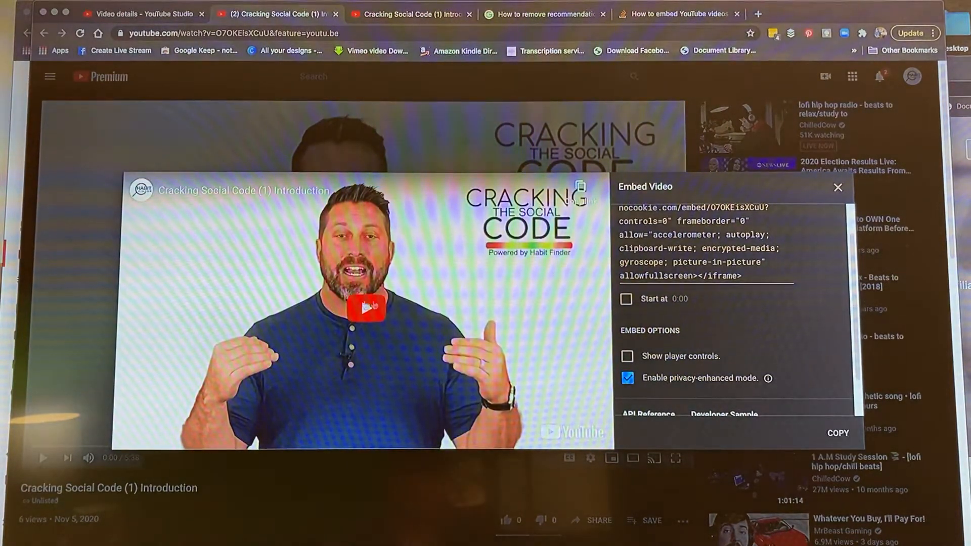
left_click(626, 356)
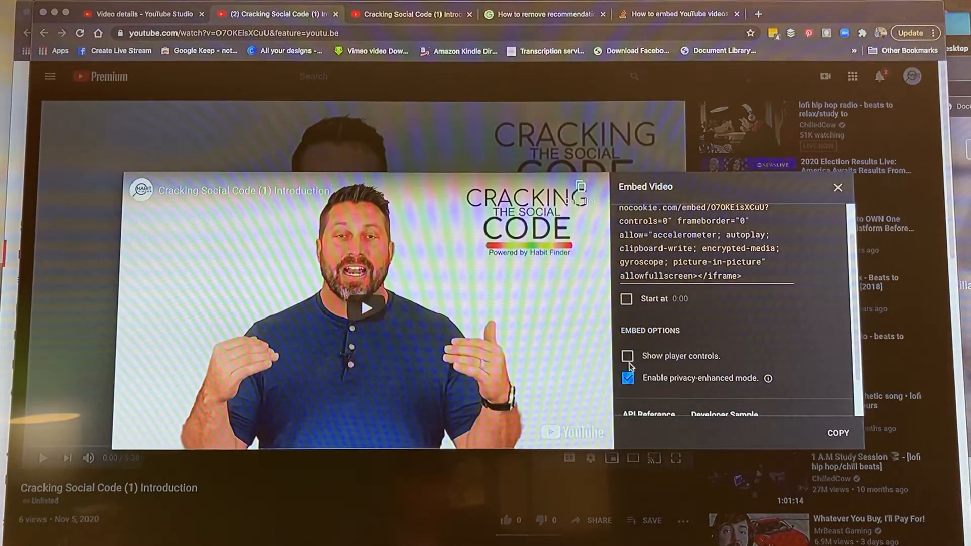
scroll("down", 3)
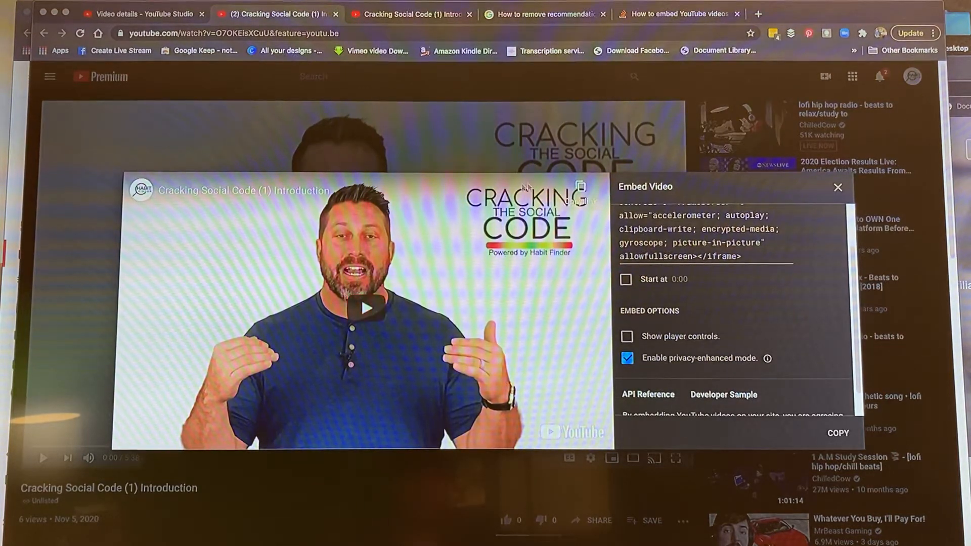
mouse_move(619, 376)
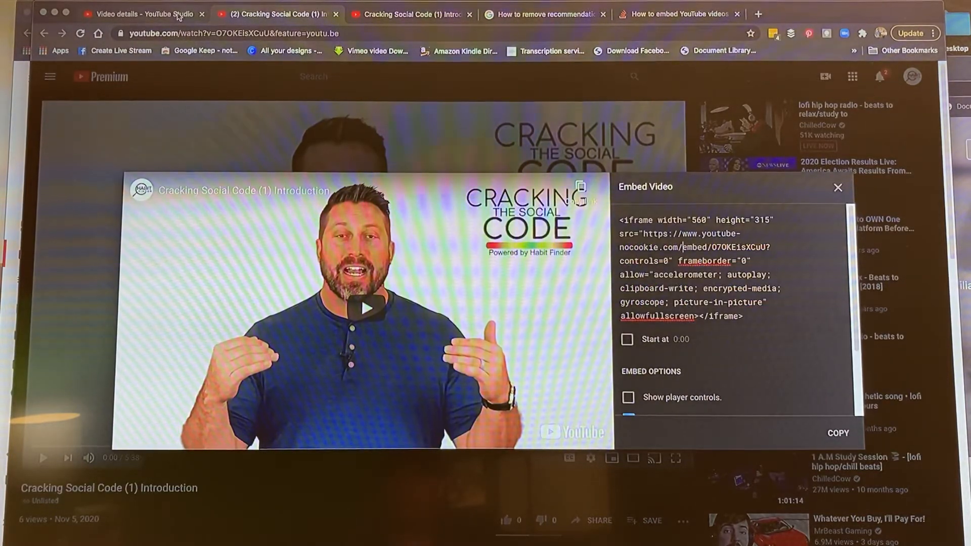
In YouTube Studio, select the video ID in the Video link and copy it.
left_click(143, 14)
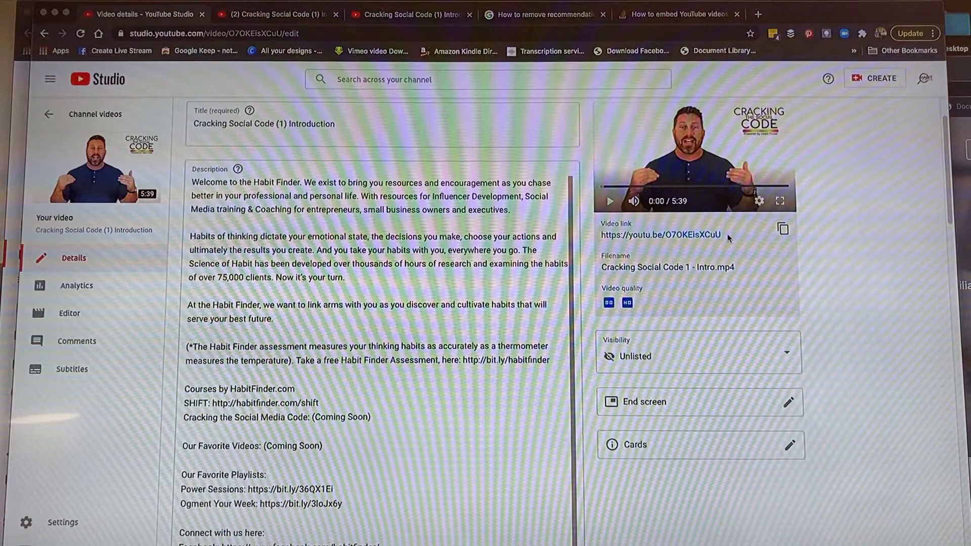
double_click(676, 234)
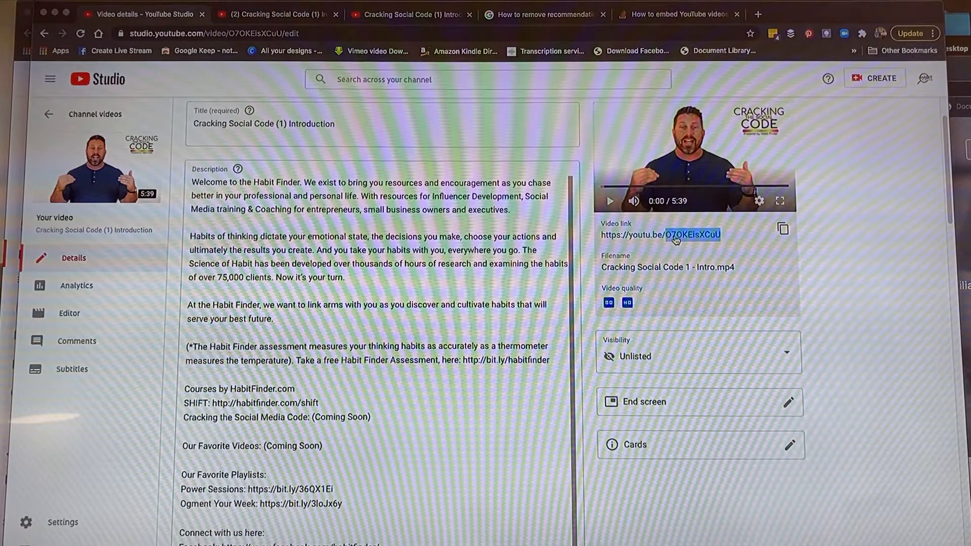
right_click(681, 234)
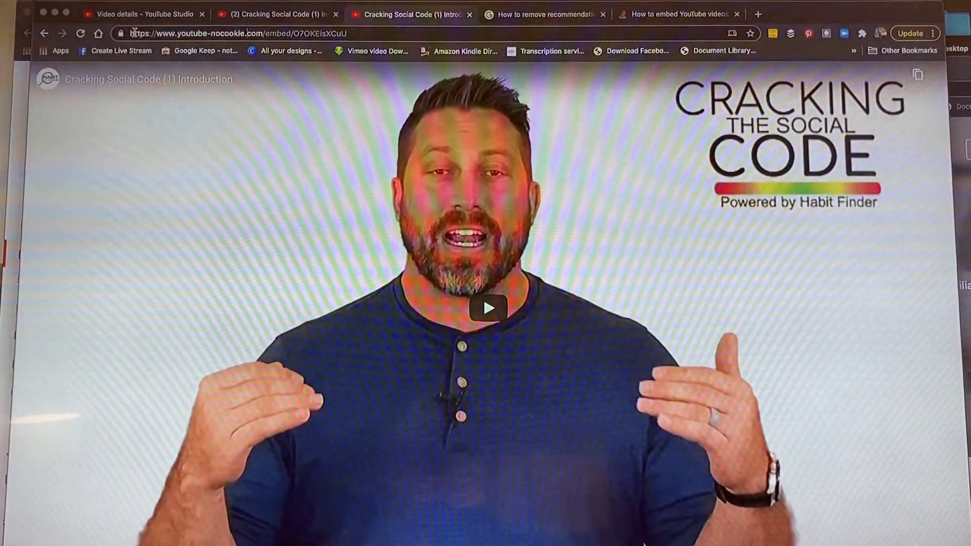
left_click(235, 33)
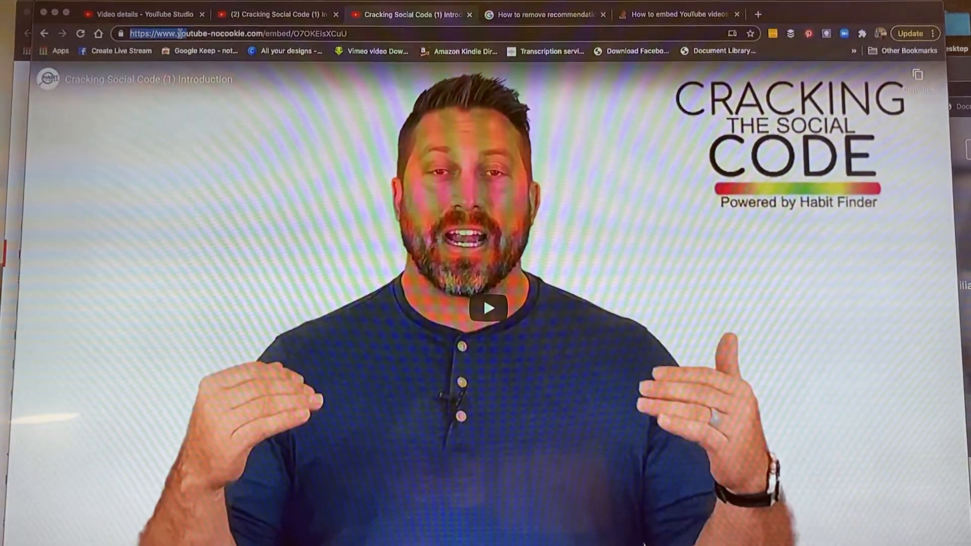
right_click(322, 33)
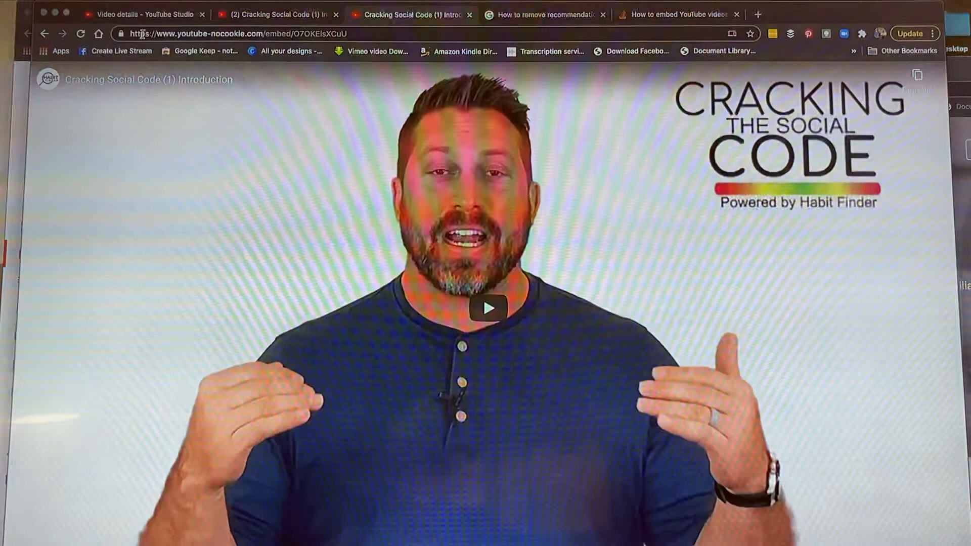
left_click(235, 33)
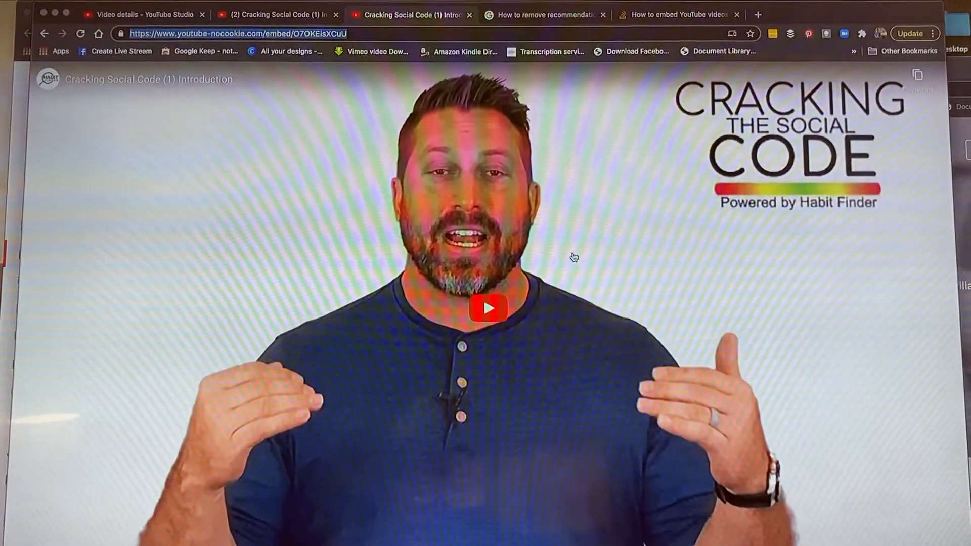
mouse_move(146, 14)
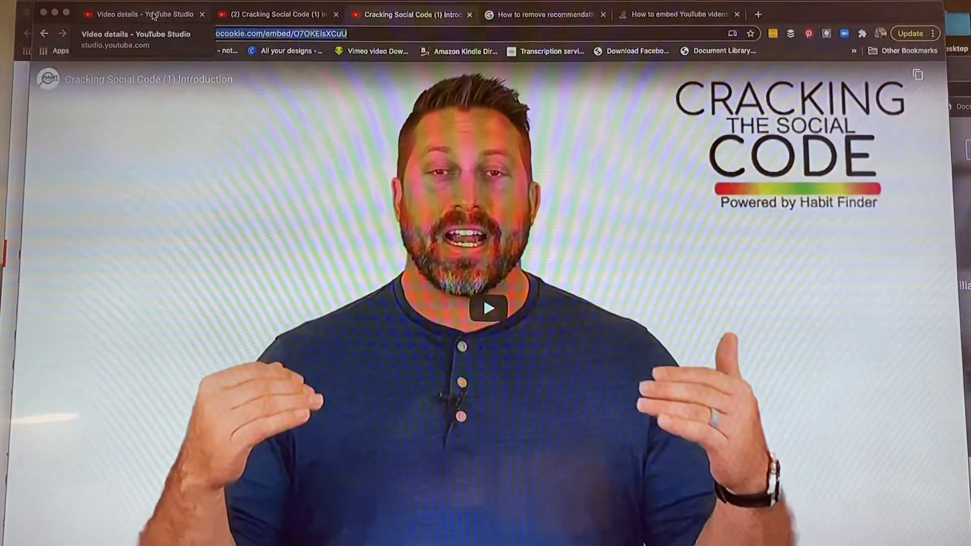
Open the end screen editor, pick Choose specific video, then close the picker without choosing.
left_click(145, 13)
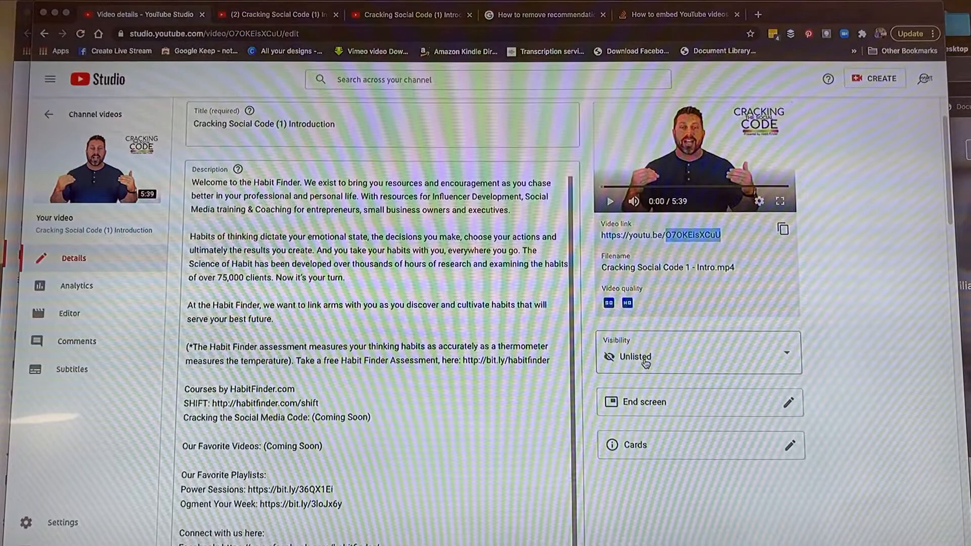
left_click(805, 402)
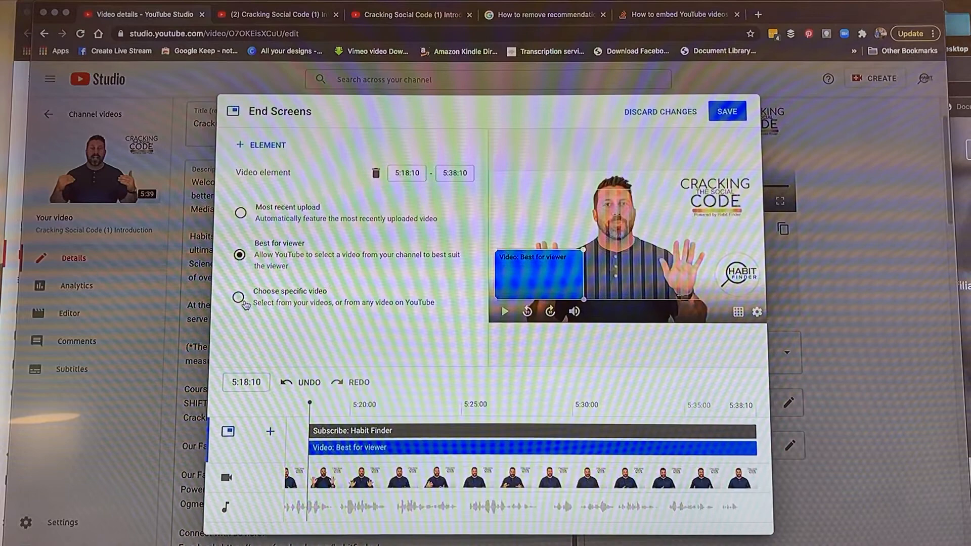
left_click(240, 297)
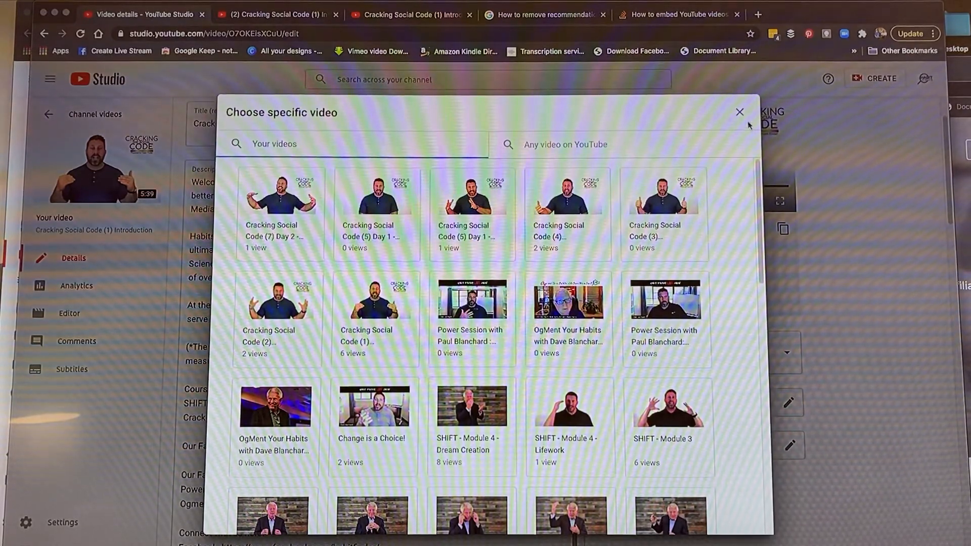
left_click(739, 112)
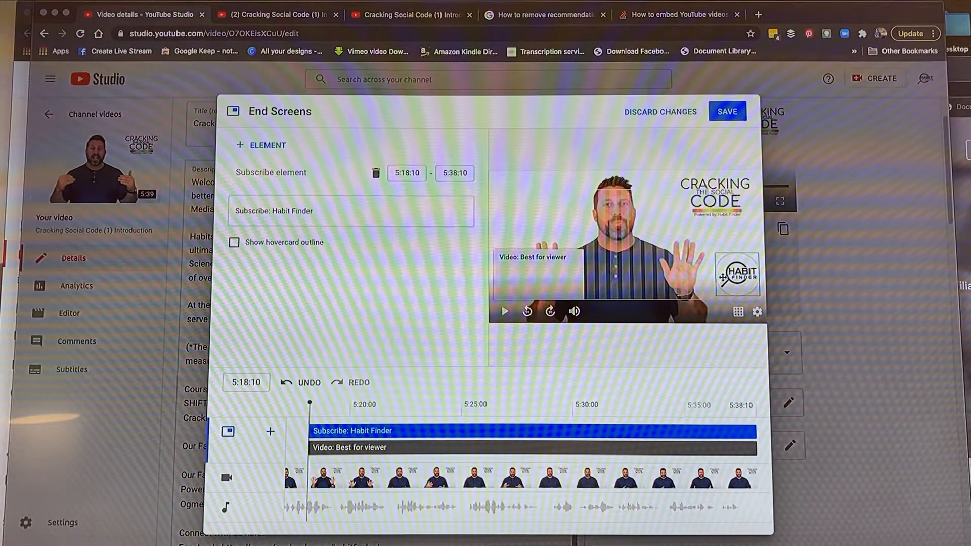
mouse_move(406, 196)
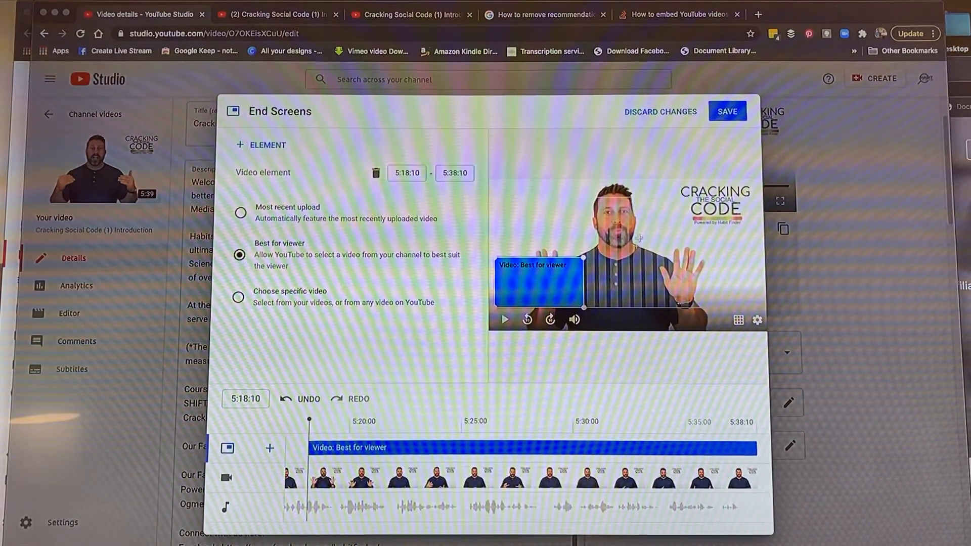
mouse_move(652, 180)
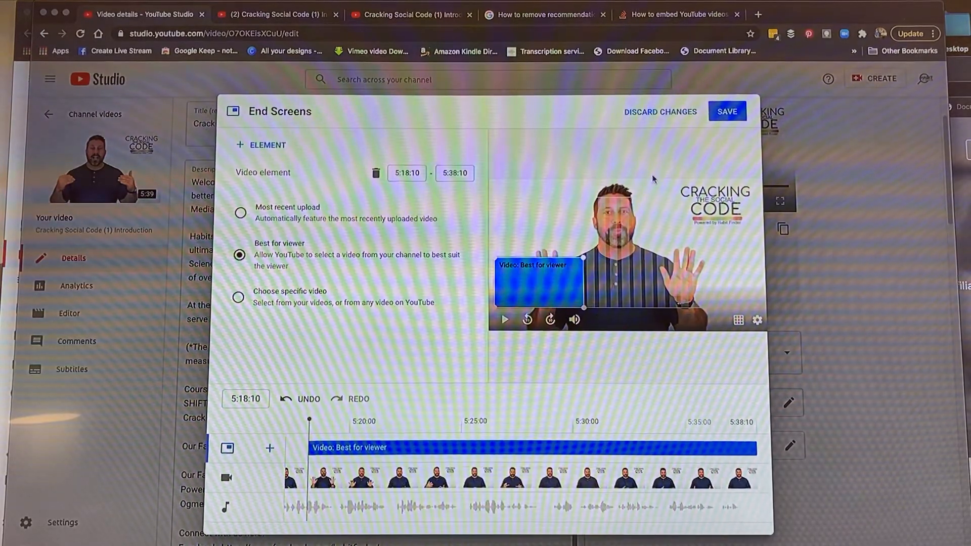
mouse_move(685, 243)
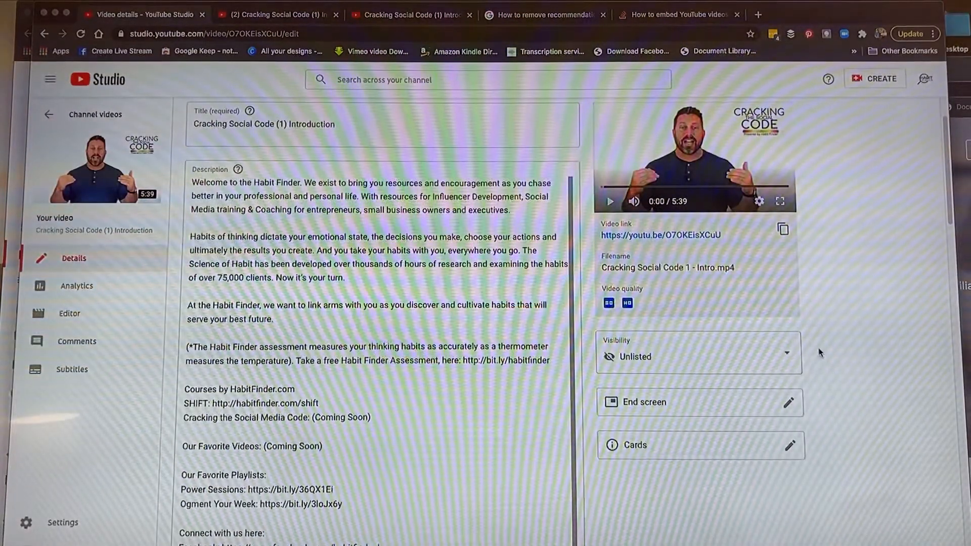
mouse_move(677, 411)
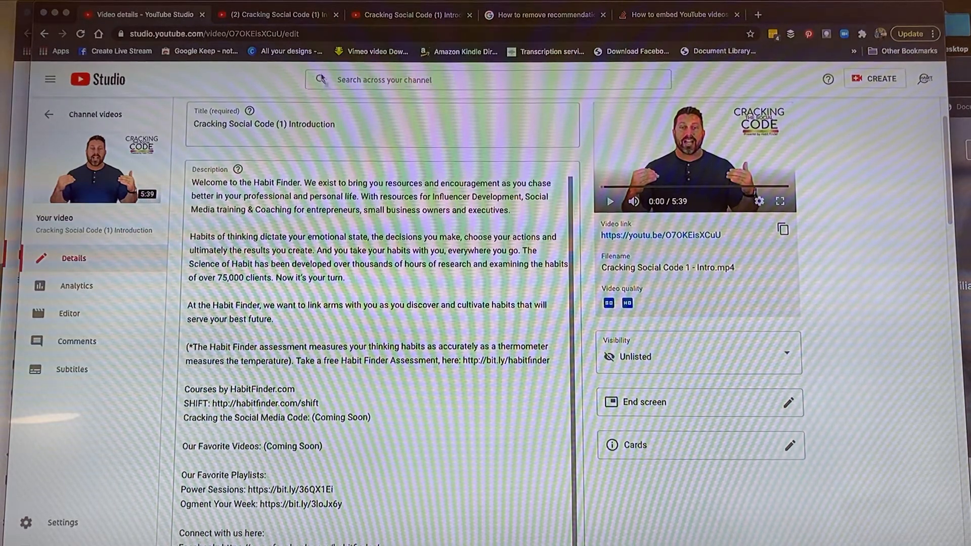
Return to the YouTube watch-page tab showing the no-cookie, no-controls embed code.
left_click(276, 14)
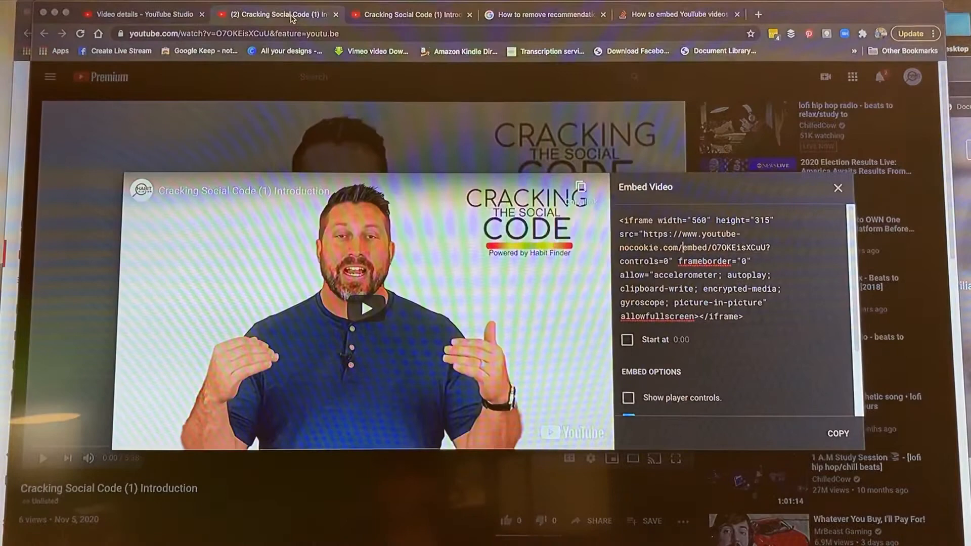
Glance at the youtube-nocookie embed tab, then return to the video's Studio details tab.
left_click(143, 14)
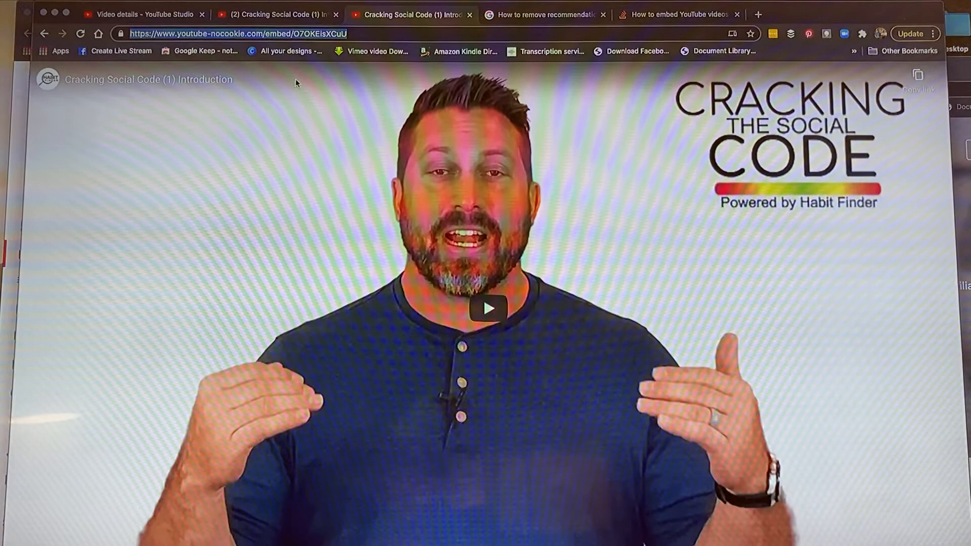
left_click(145, 14)
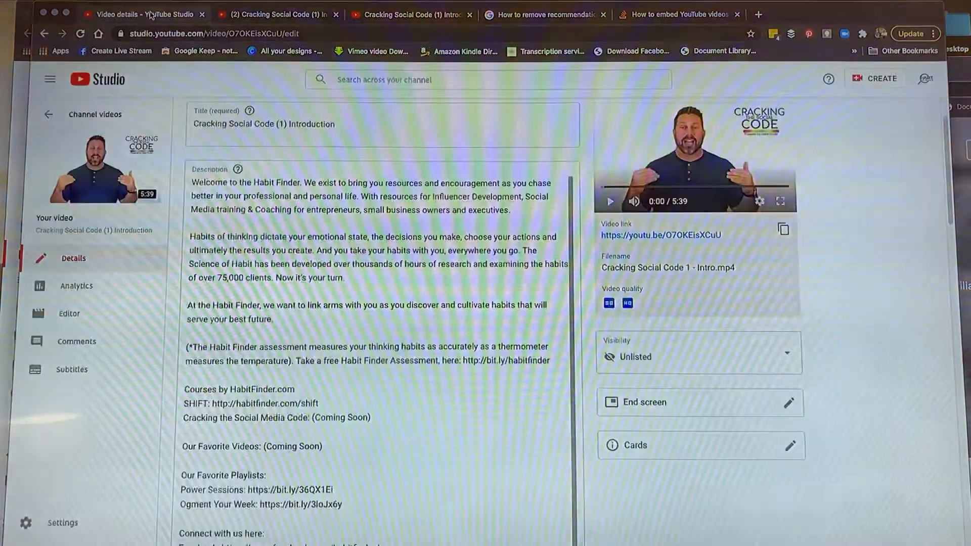